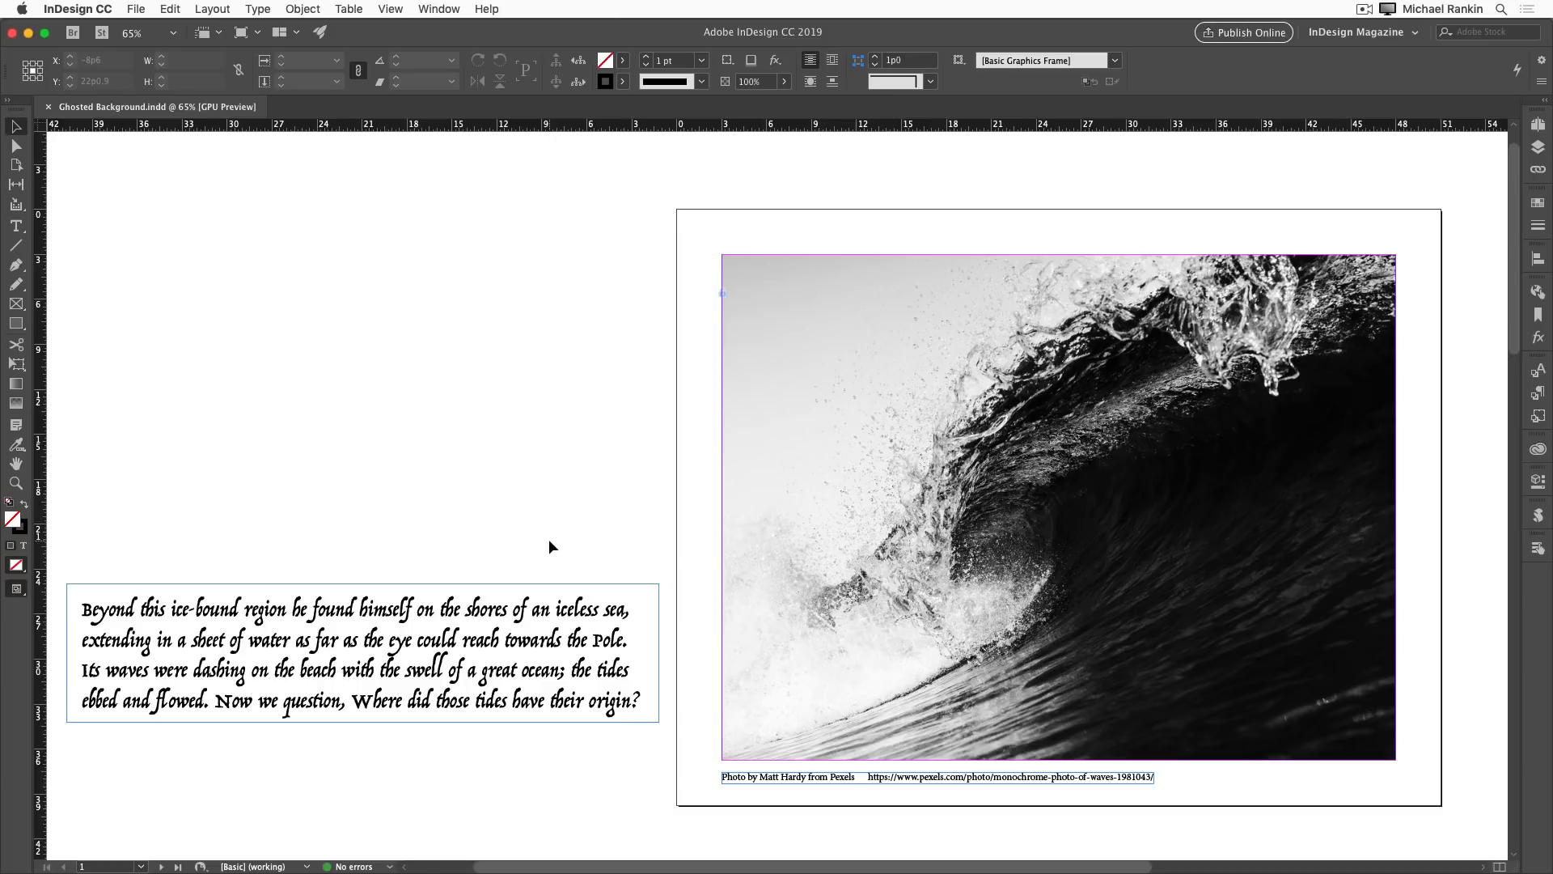
Select the text frame holding the passage over the wave photo.
click(361, 654)
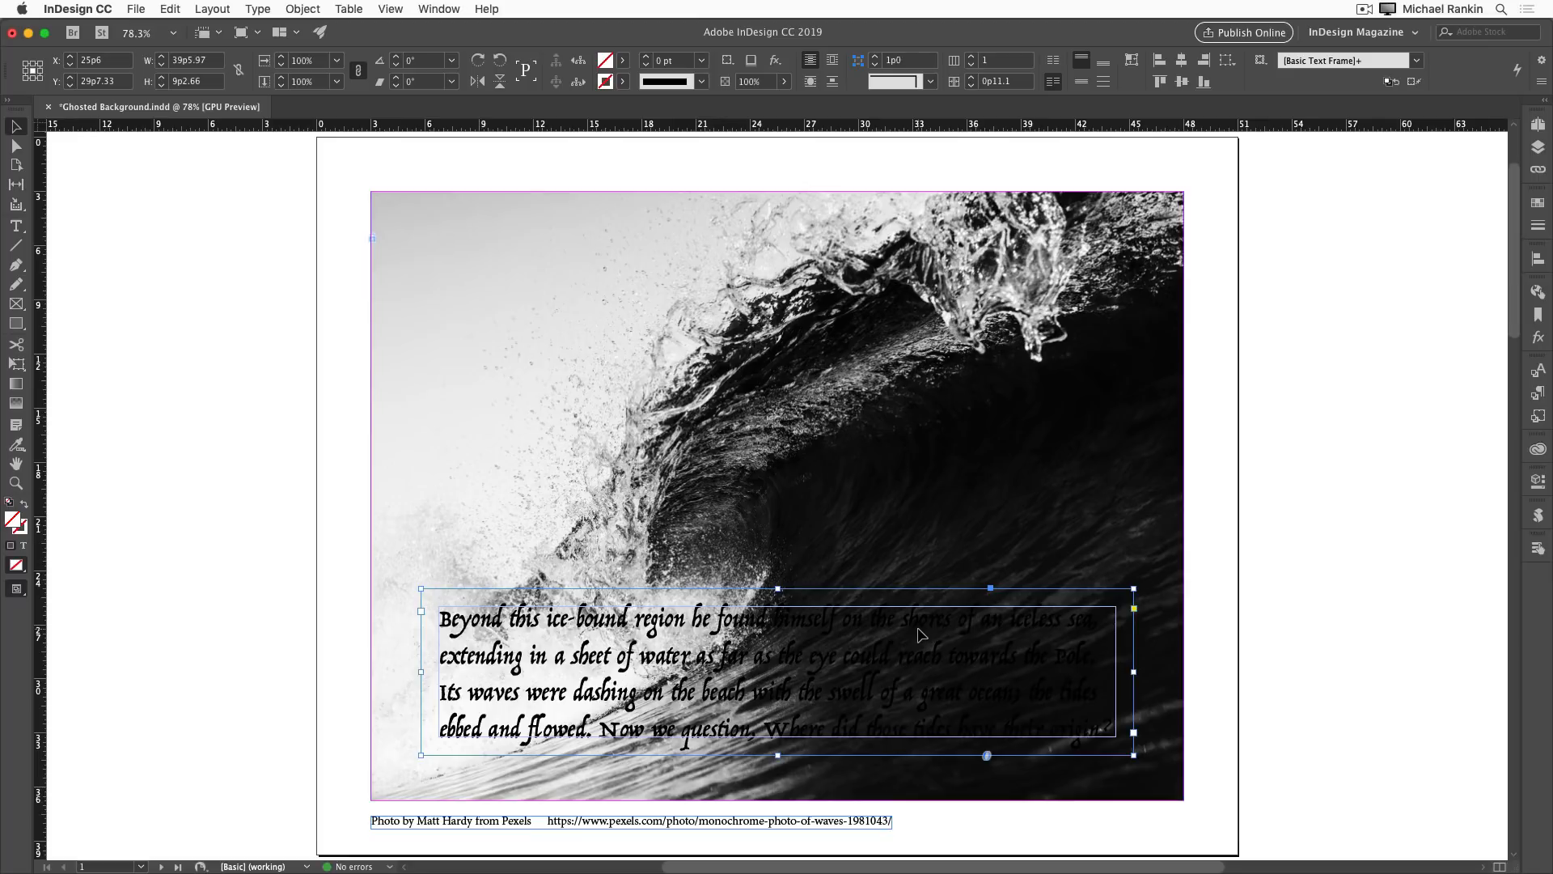
mouse_move(1399, 330)
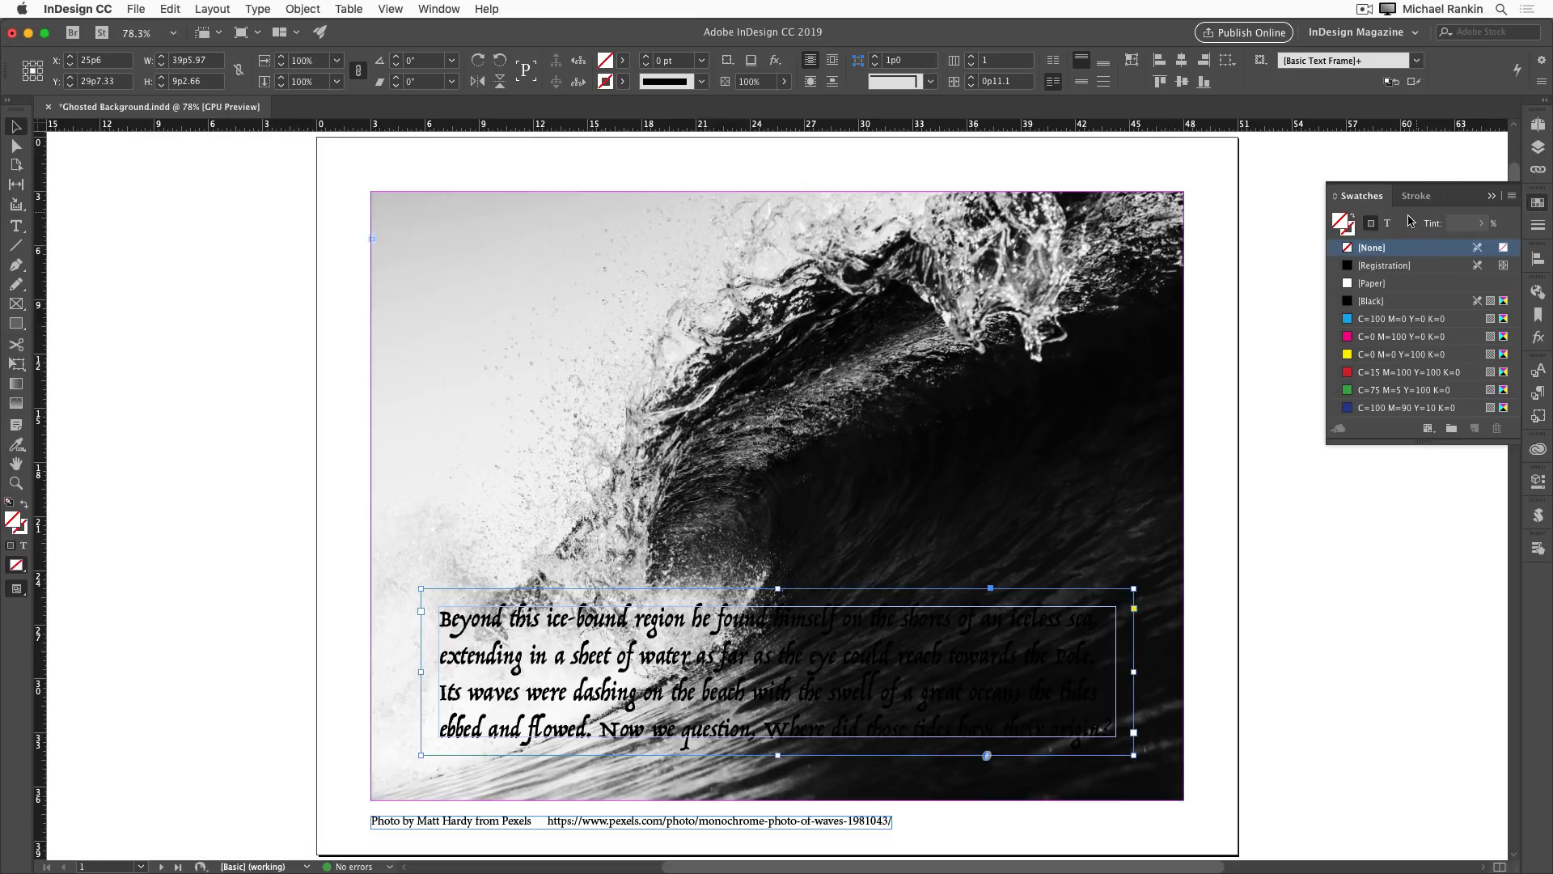
Switch the Swatches panel to target the text's colour, showing Black.
click(1372, 301)
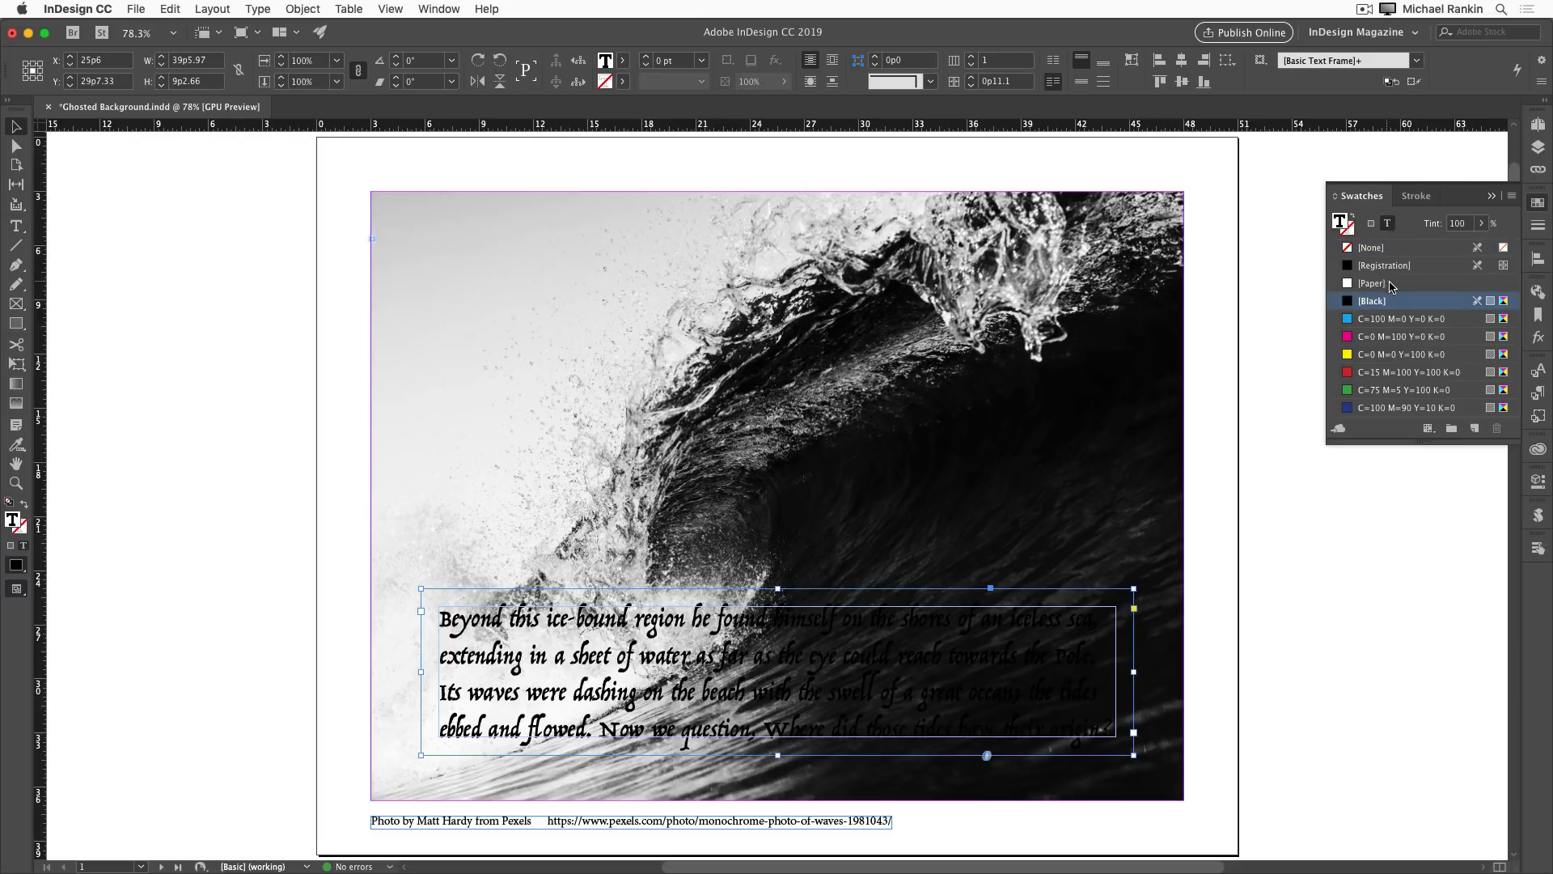
click(1375, 282)
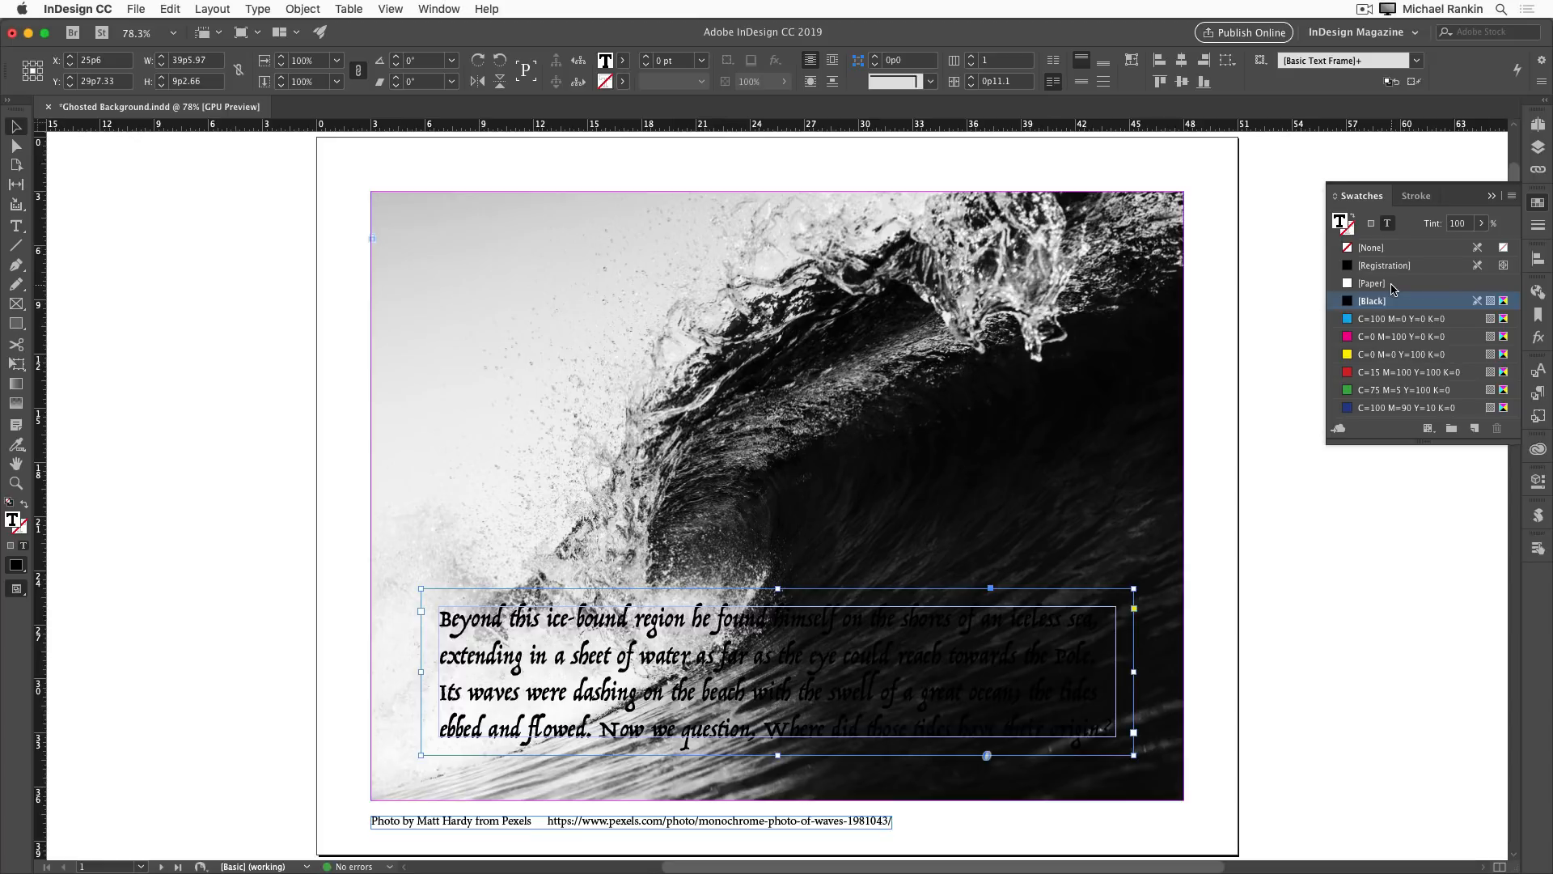
Target the frame's fill again and fill it with solid [Paper] white.
click(1370, 223)
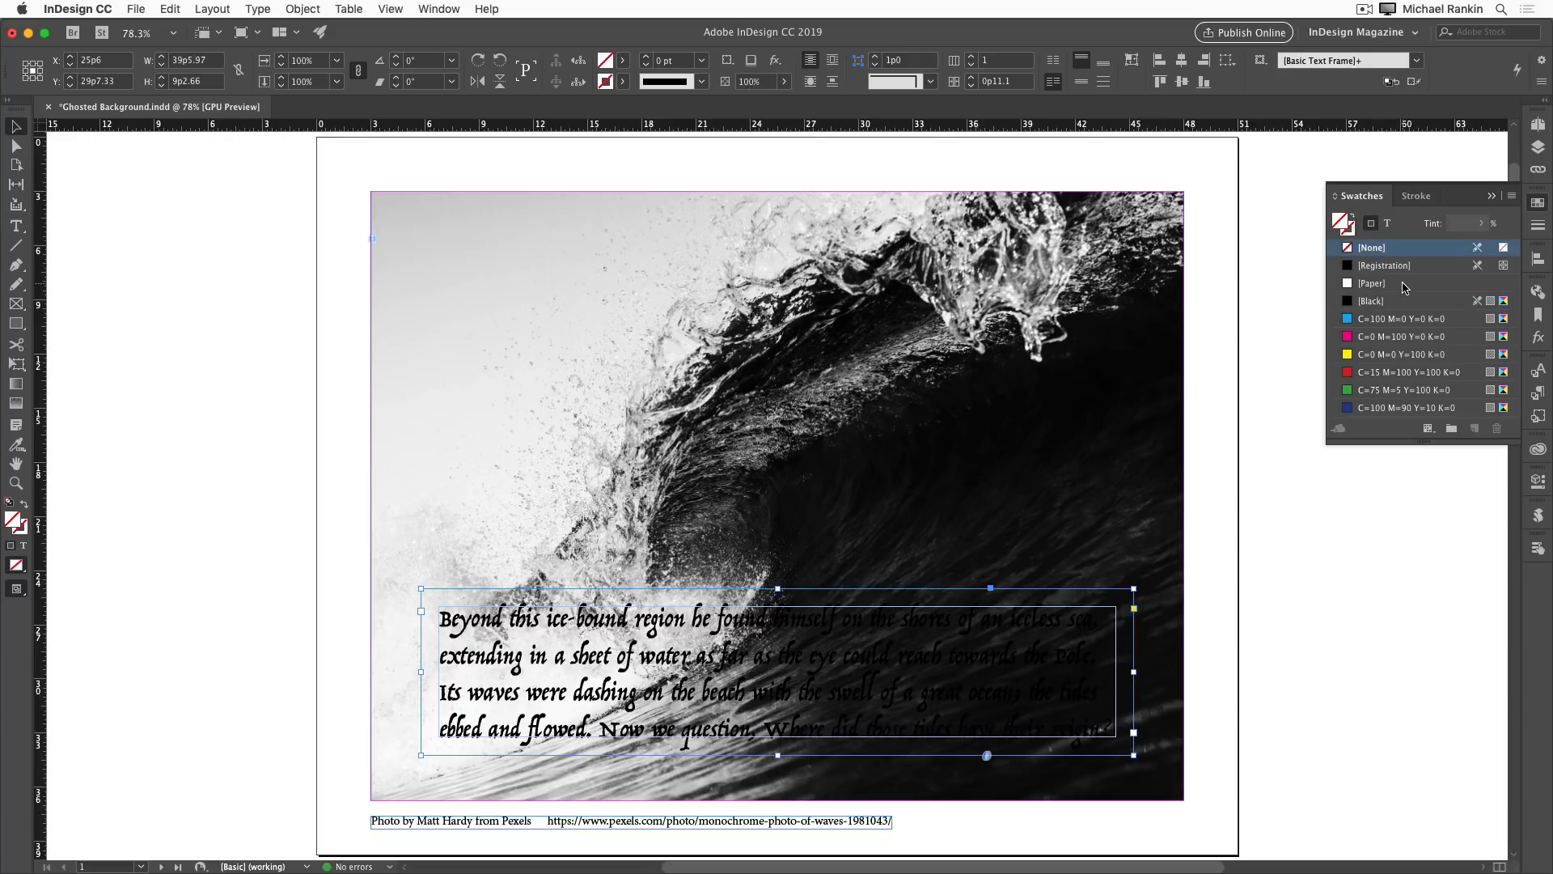
click(1372, 282)
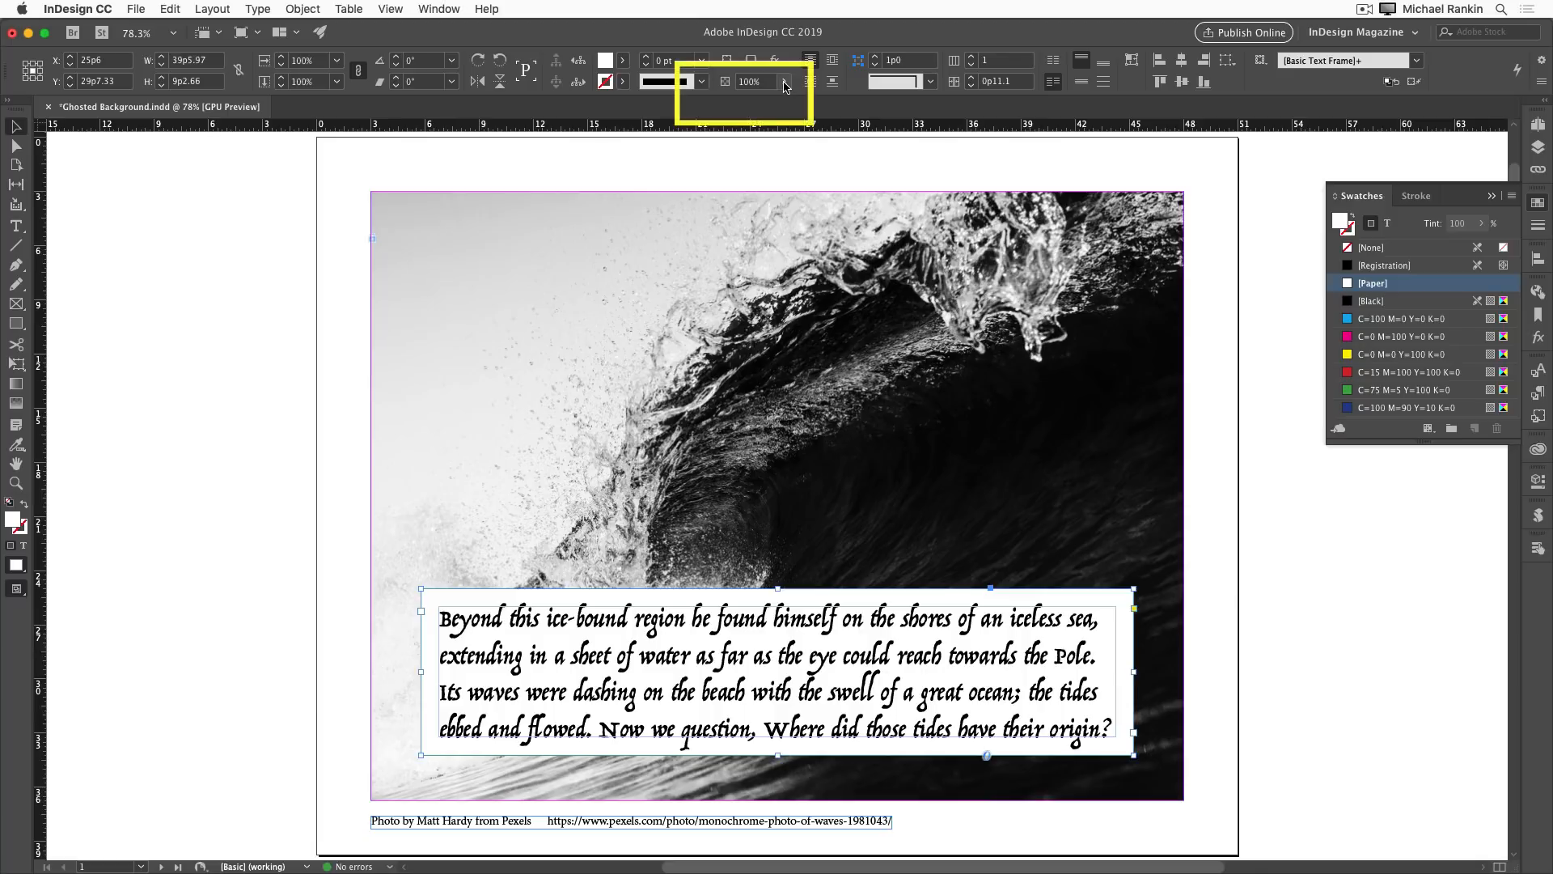
drag(784, 103, 712, 104)
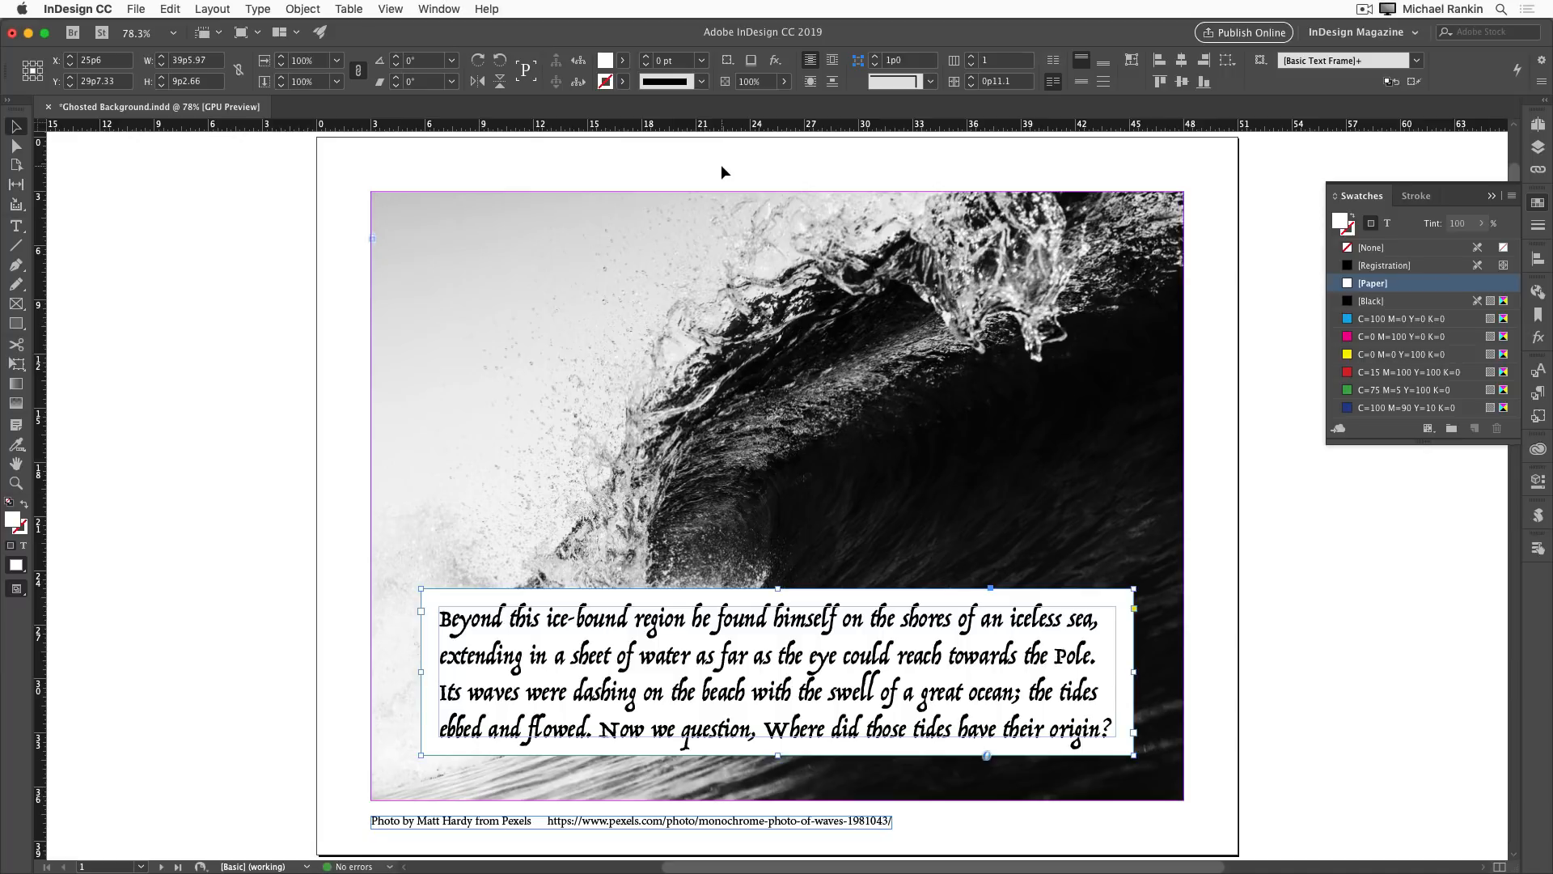
In the Effects panel, set only the frame's Fill opacity to 60%.
click(438, 10)
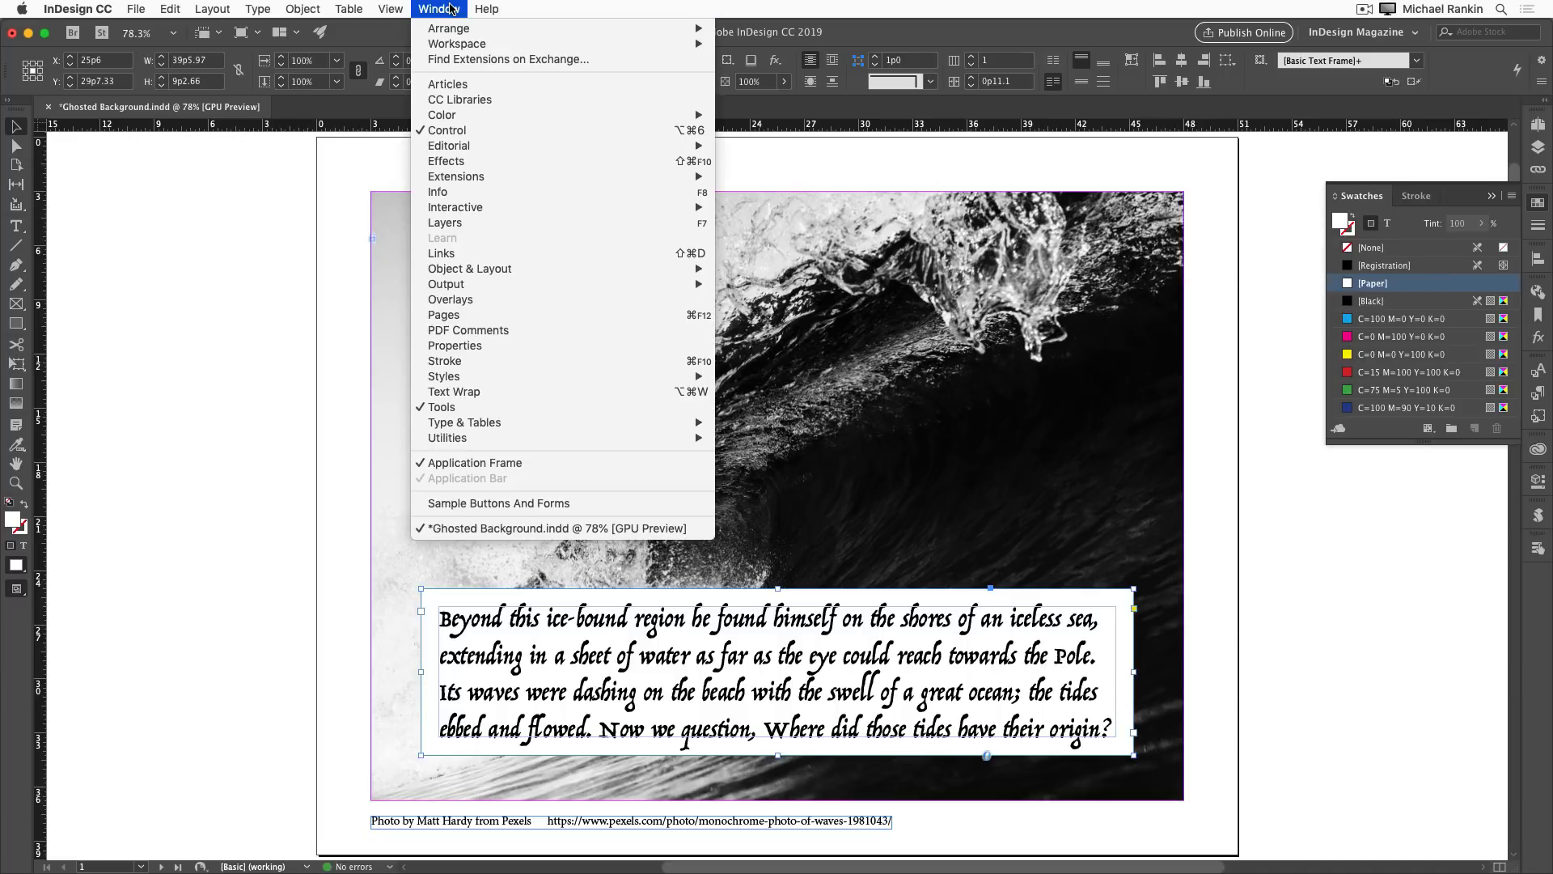
click(447, 160)
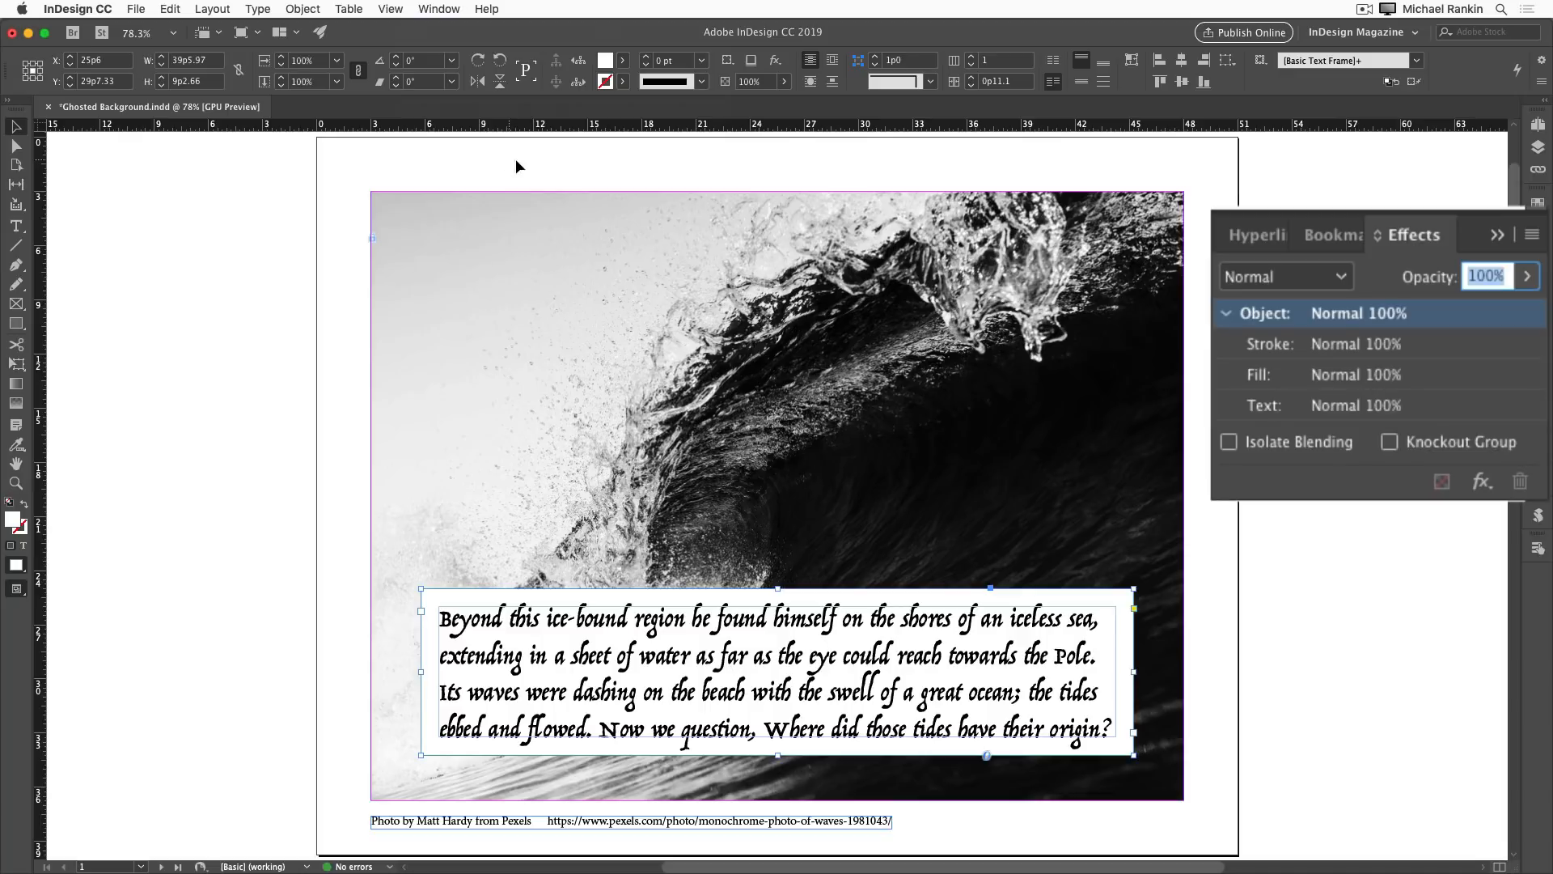
mouse_move(1436, 322)
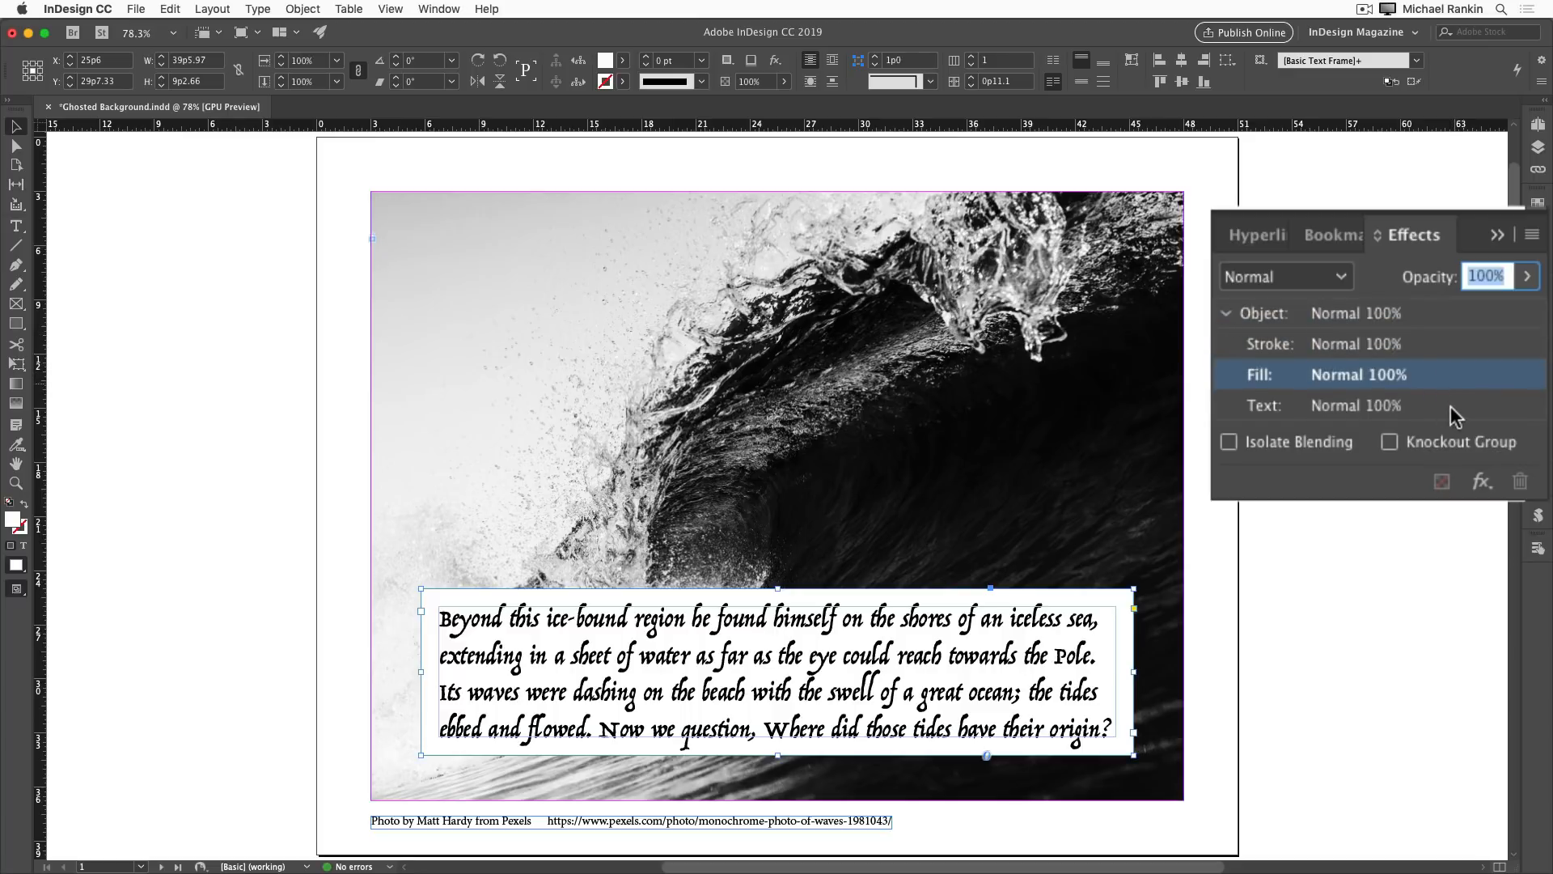
click(1263, 404)
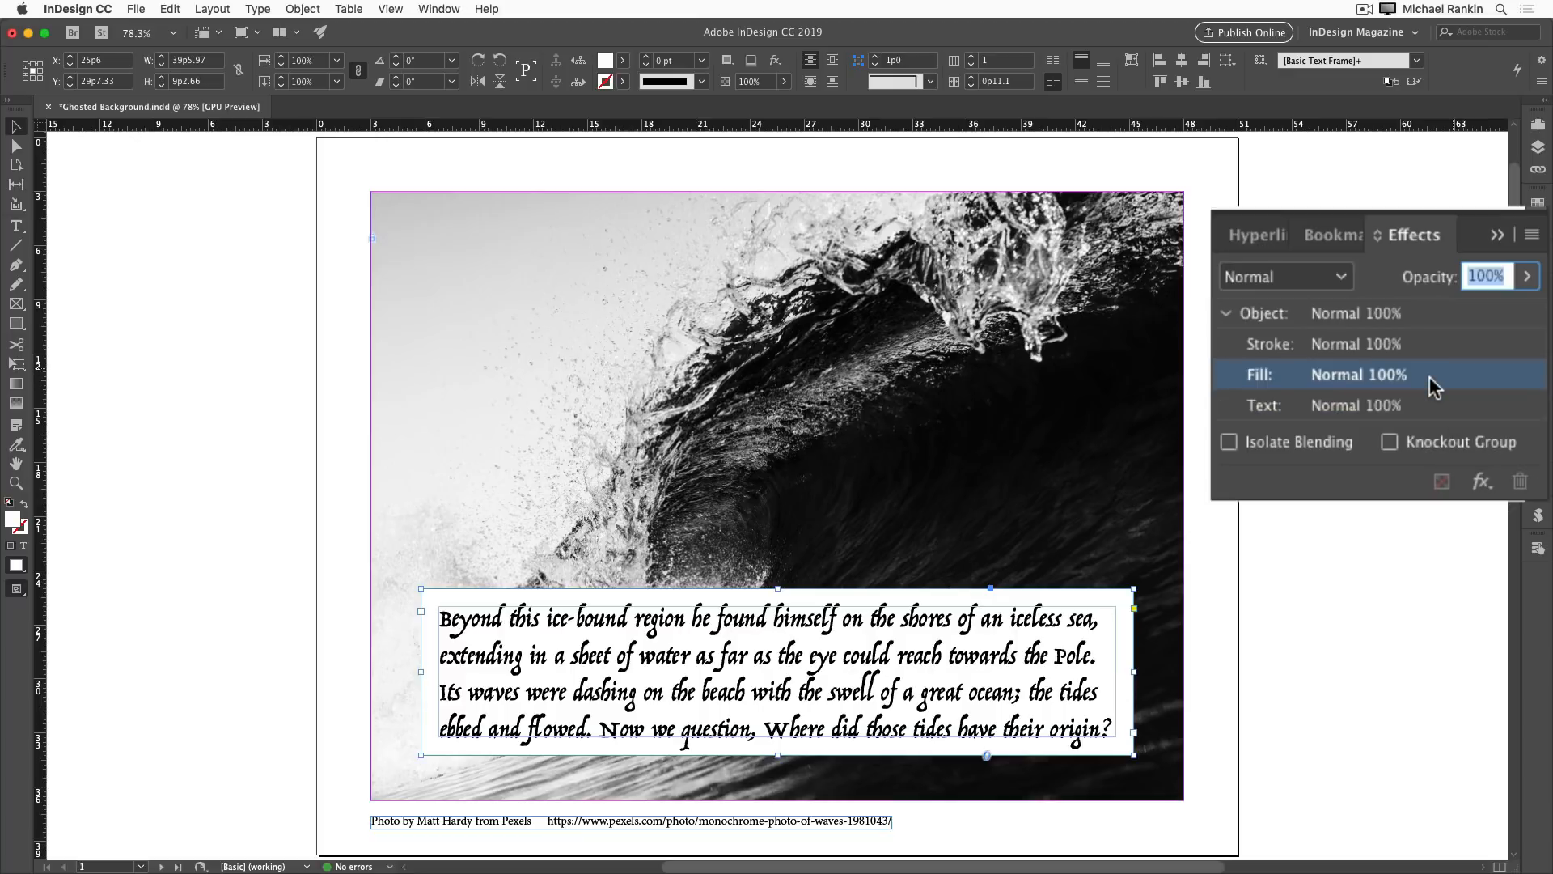
text(60)
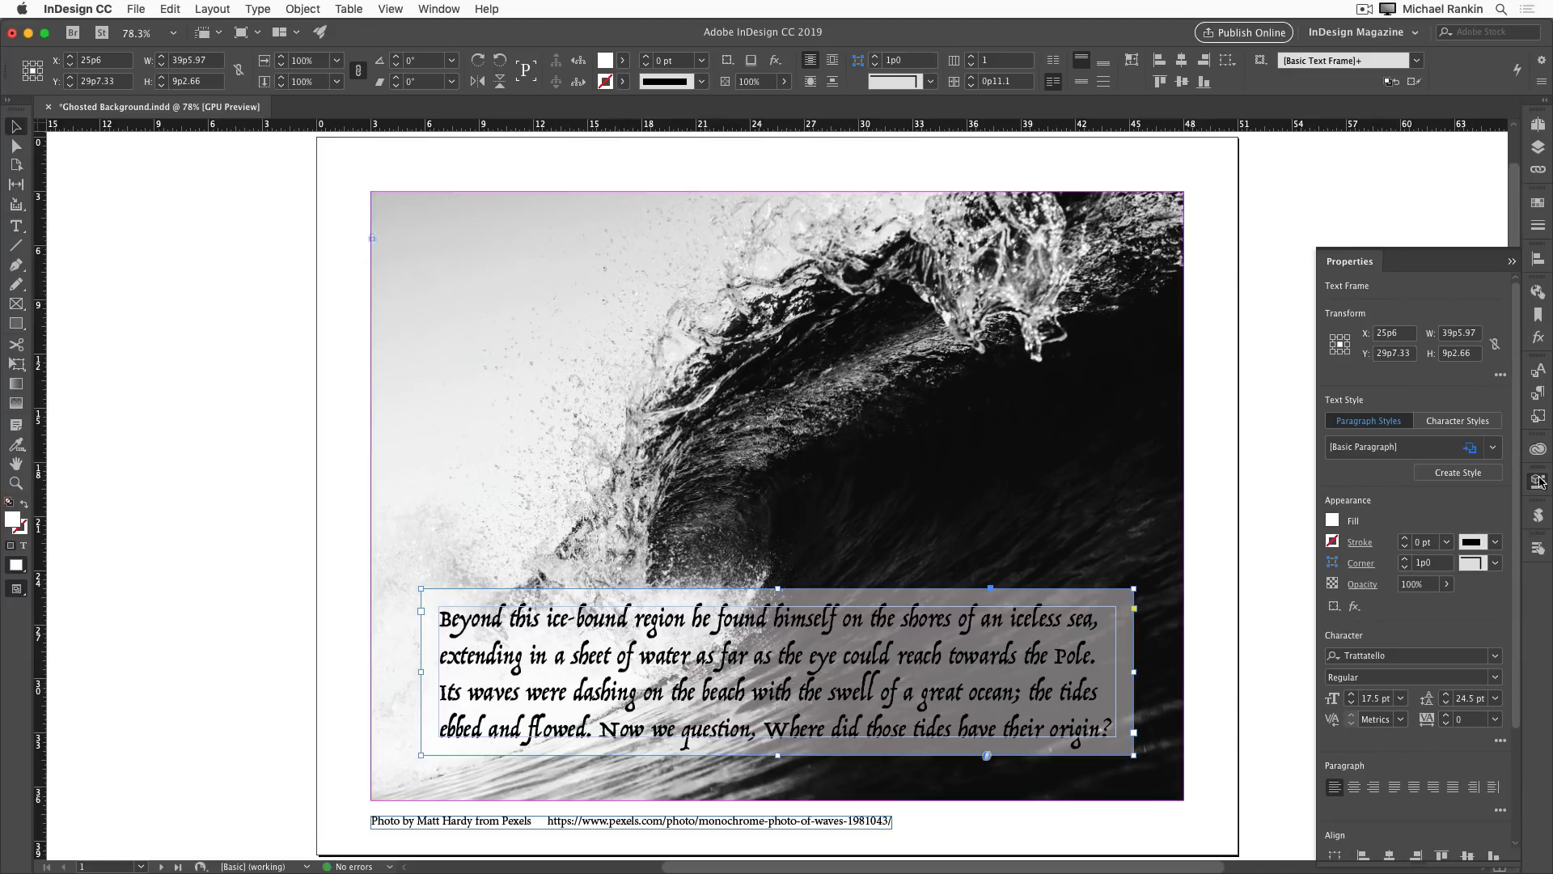
Lower the frame's Fill opacity to about 55% via the Properties panel.
click(1362, 584)
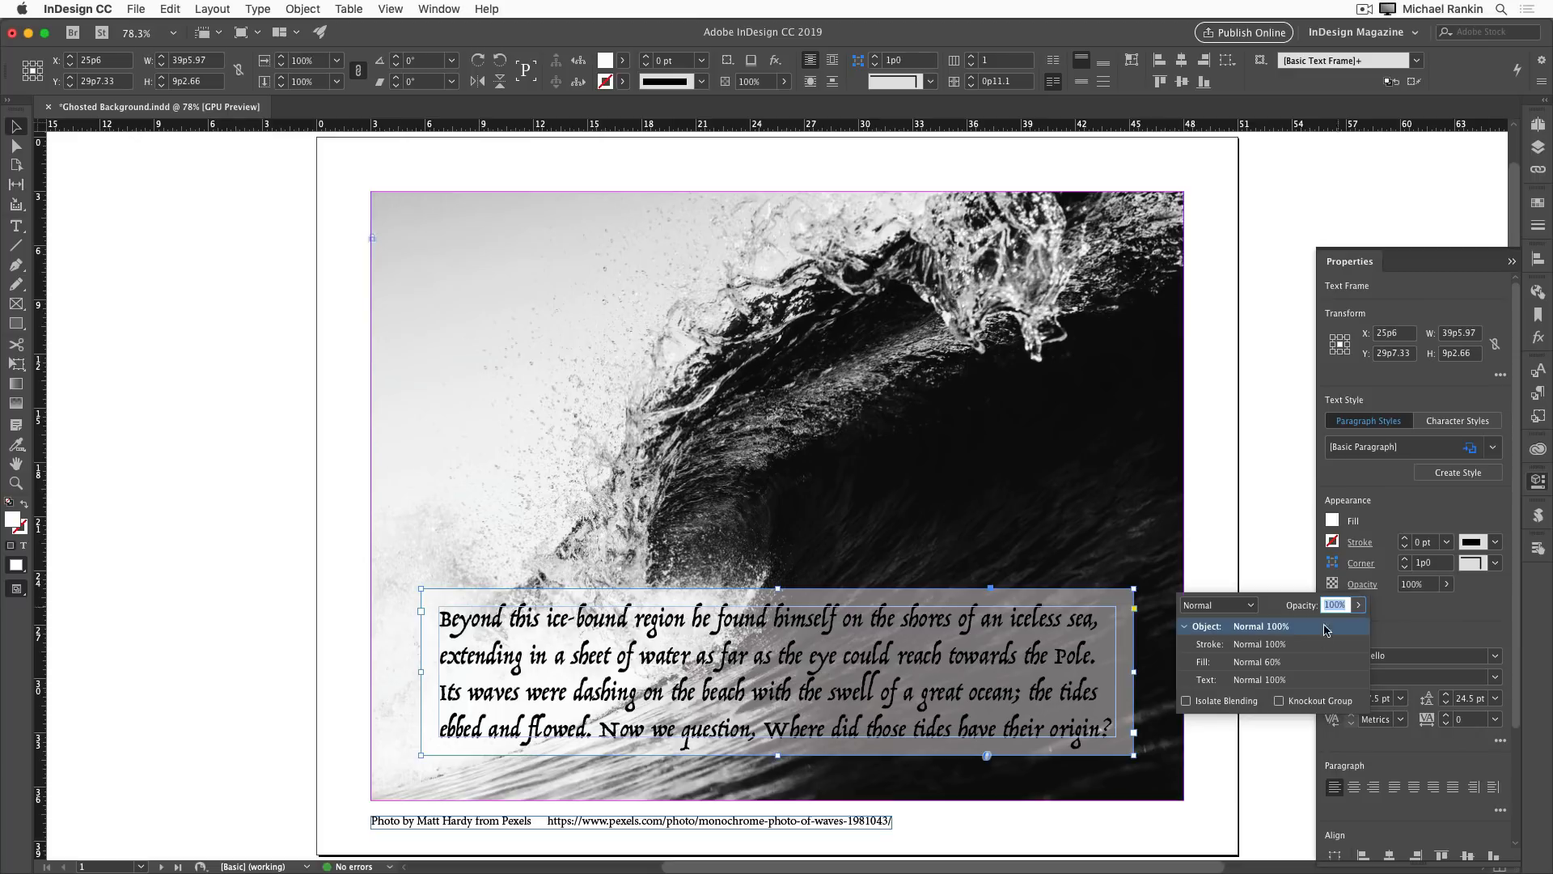
click(1259, 662)
text(50)
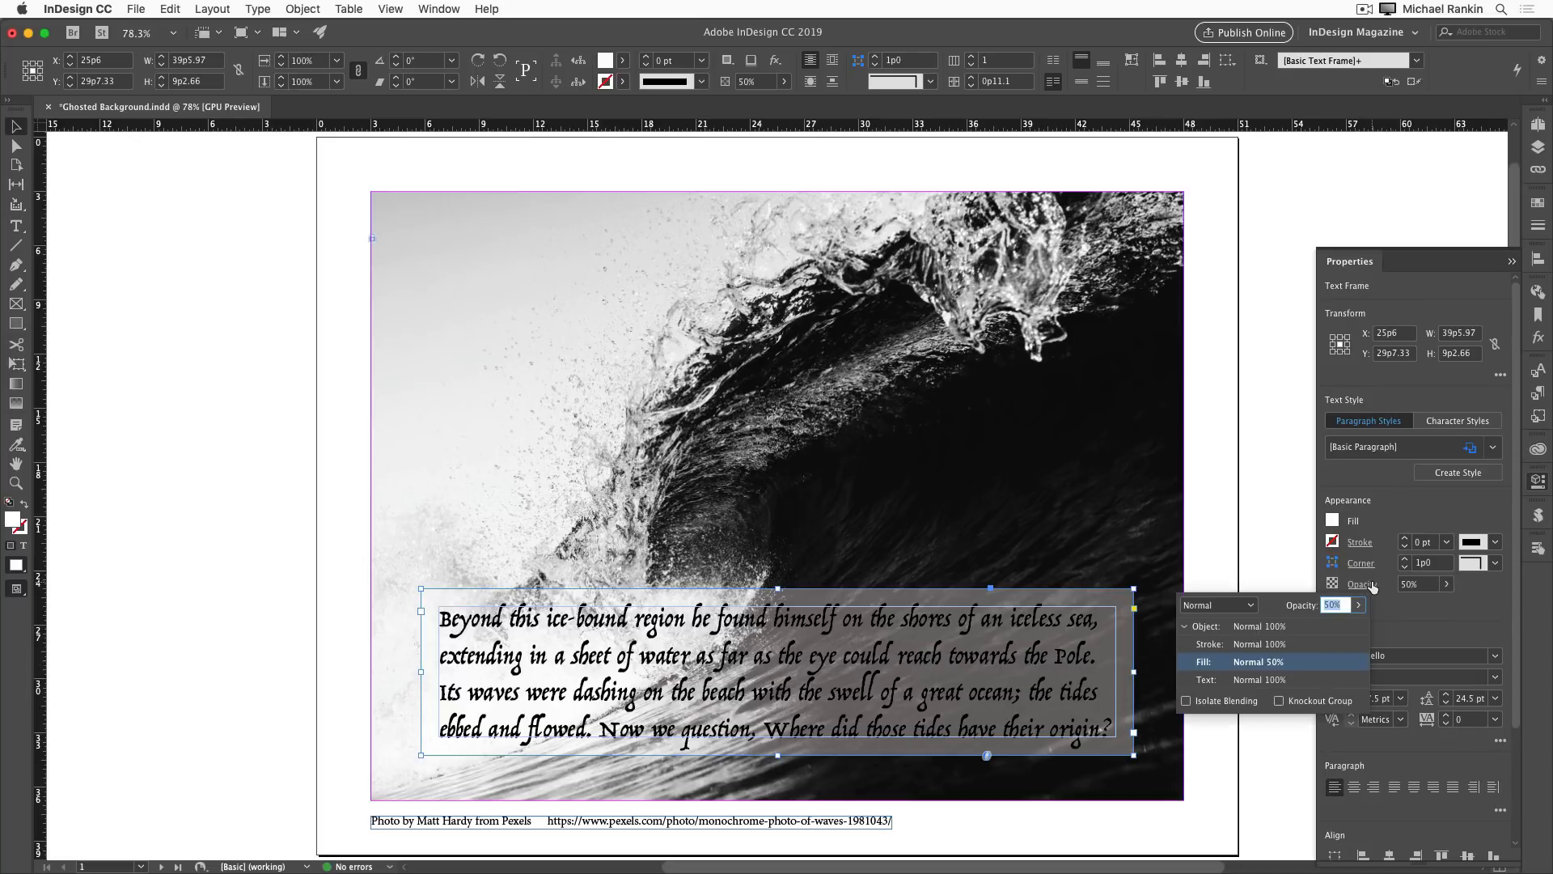
click(1359, 584)
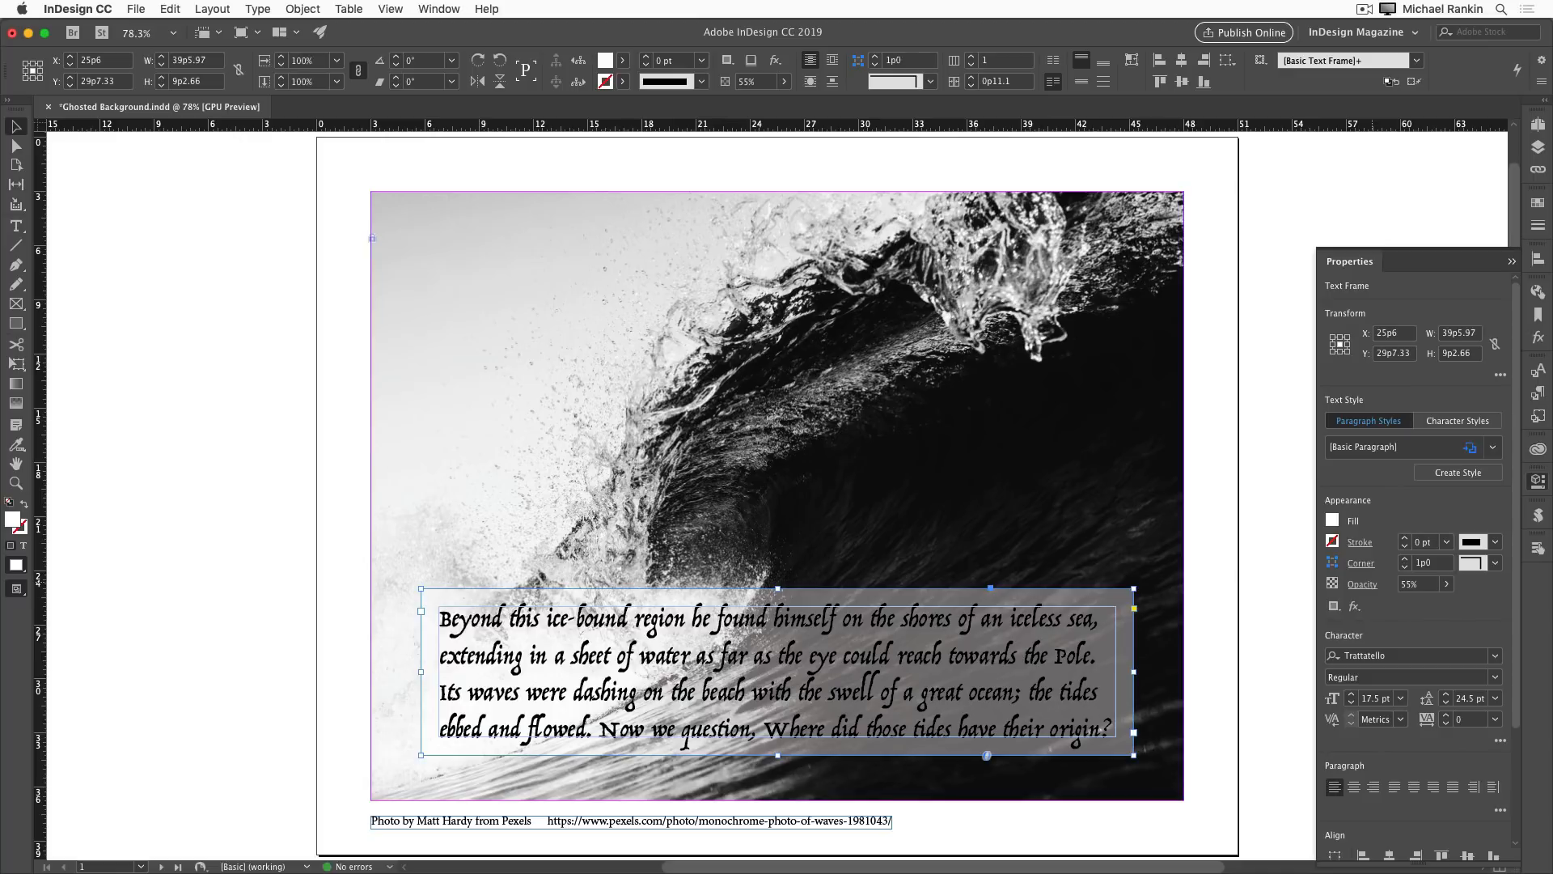
mouse_move(406, 665)
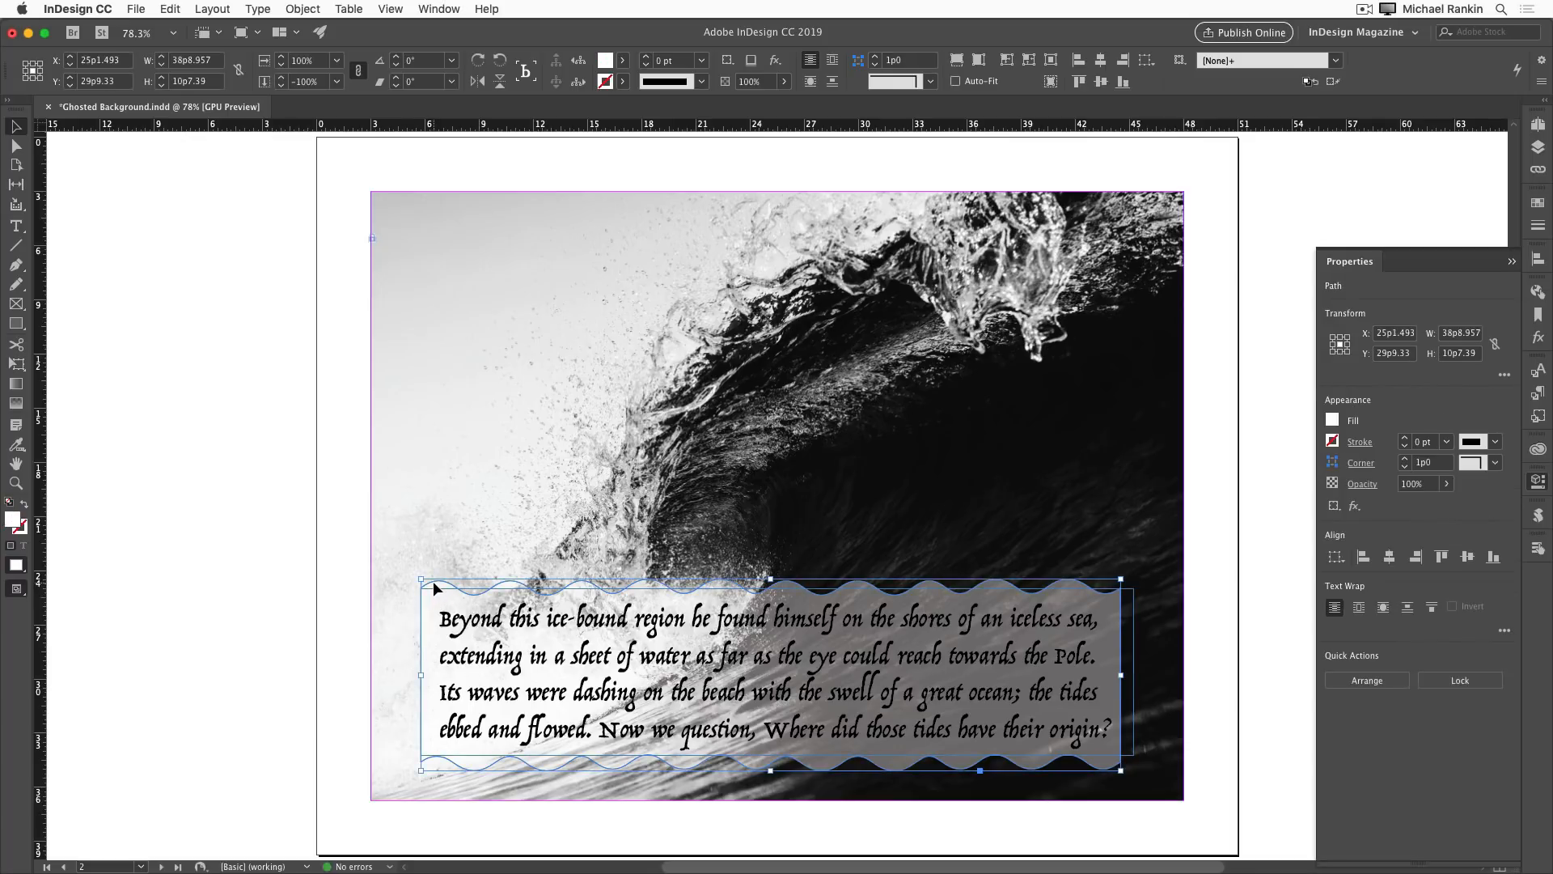
Drag the wavy translucent shape up over the wave, then back down.
drag(770, 676, 784, 448)
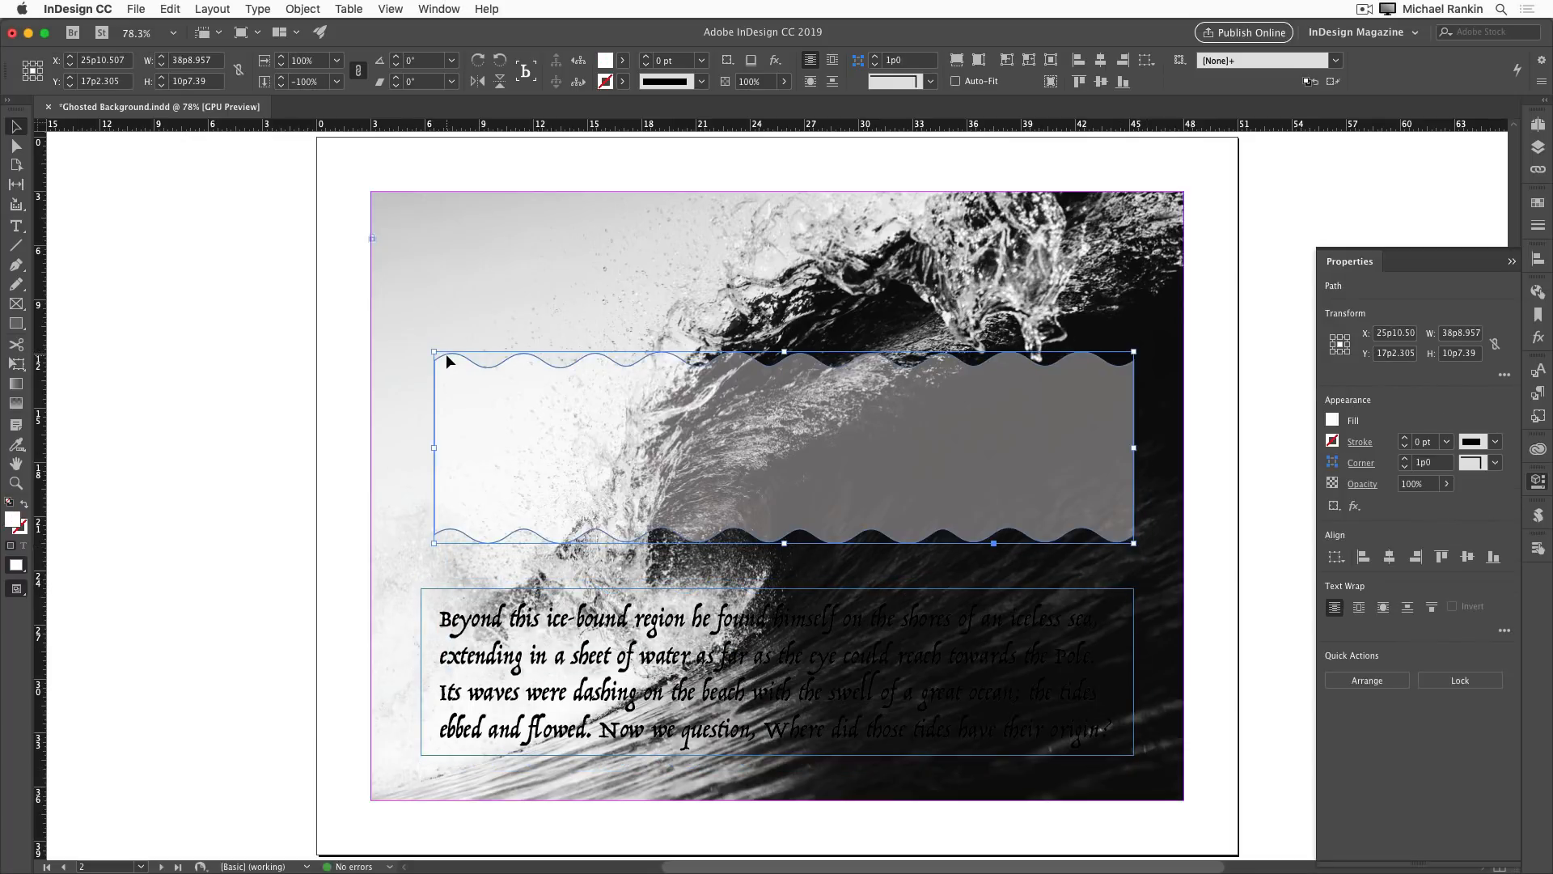
drag(783, 448, 783, 676)
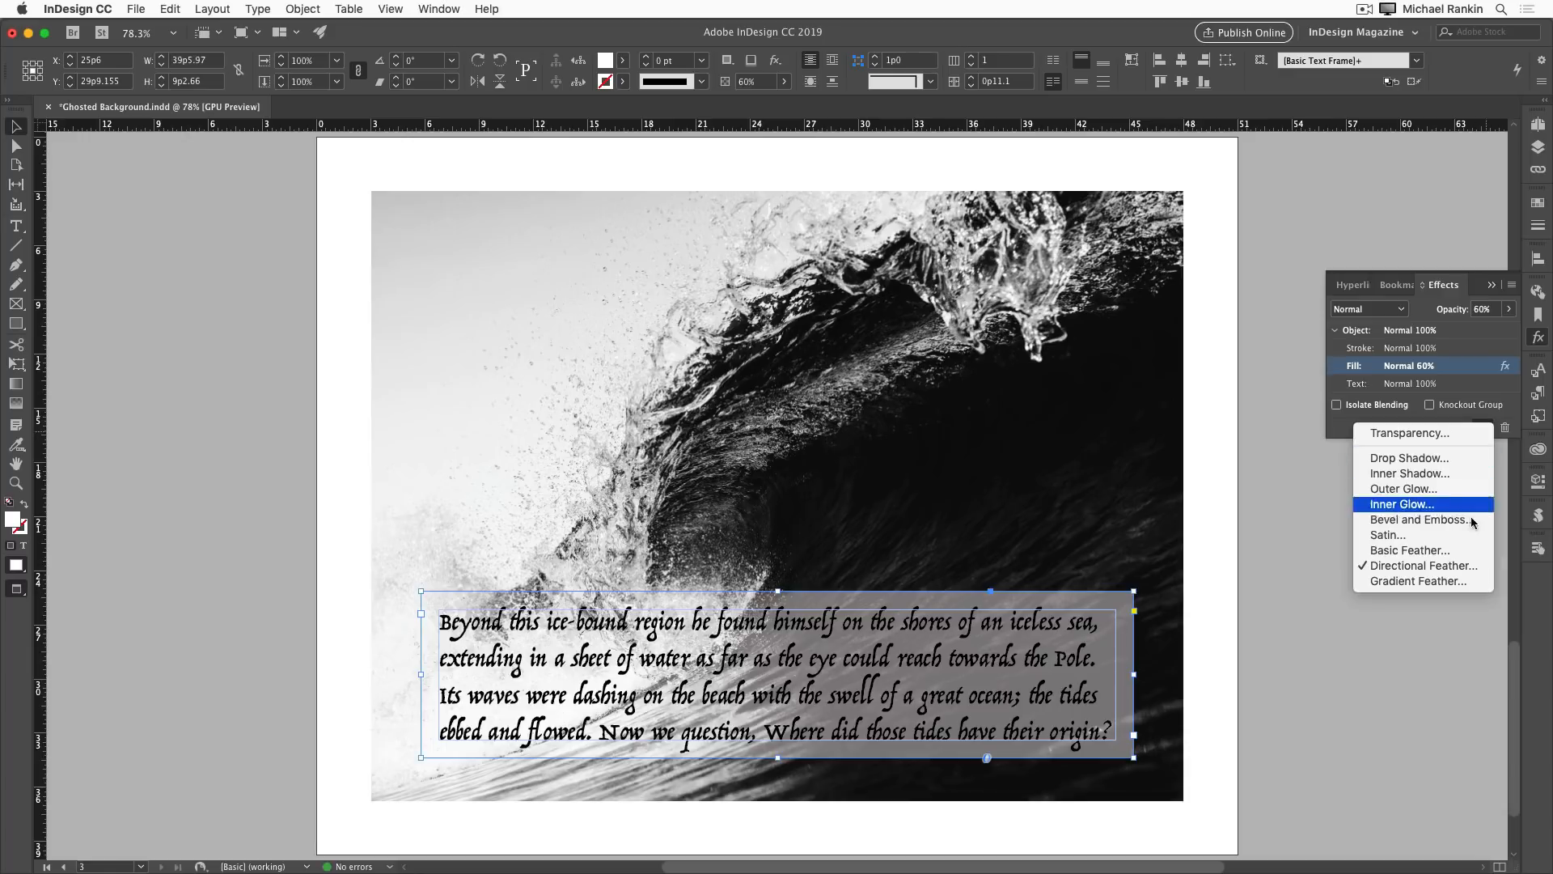
Apply a Directional Feather of 12p0 on the fill's left edge.
click(1422, 564)
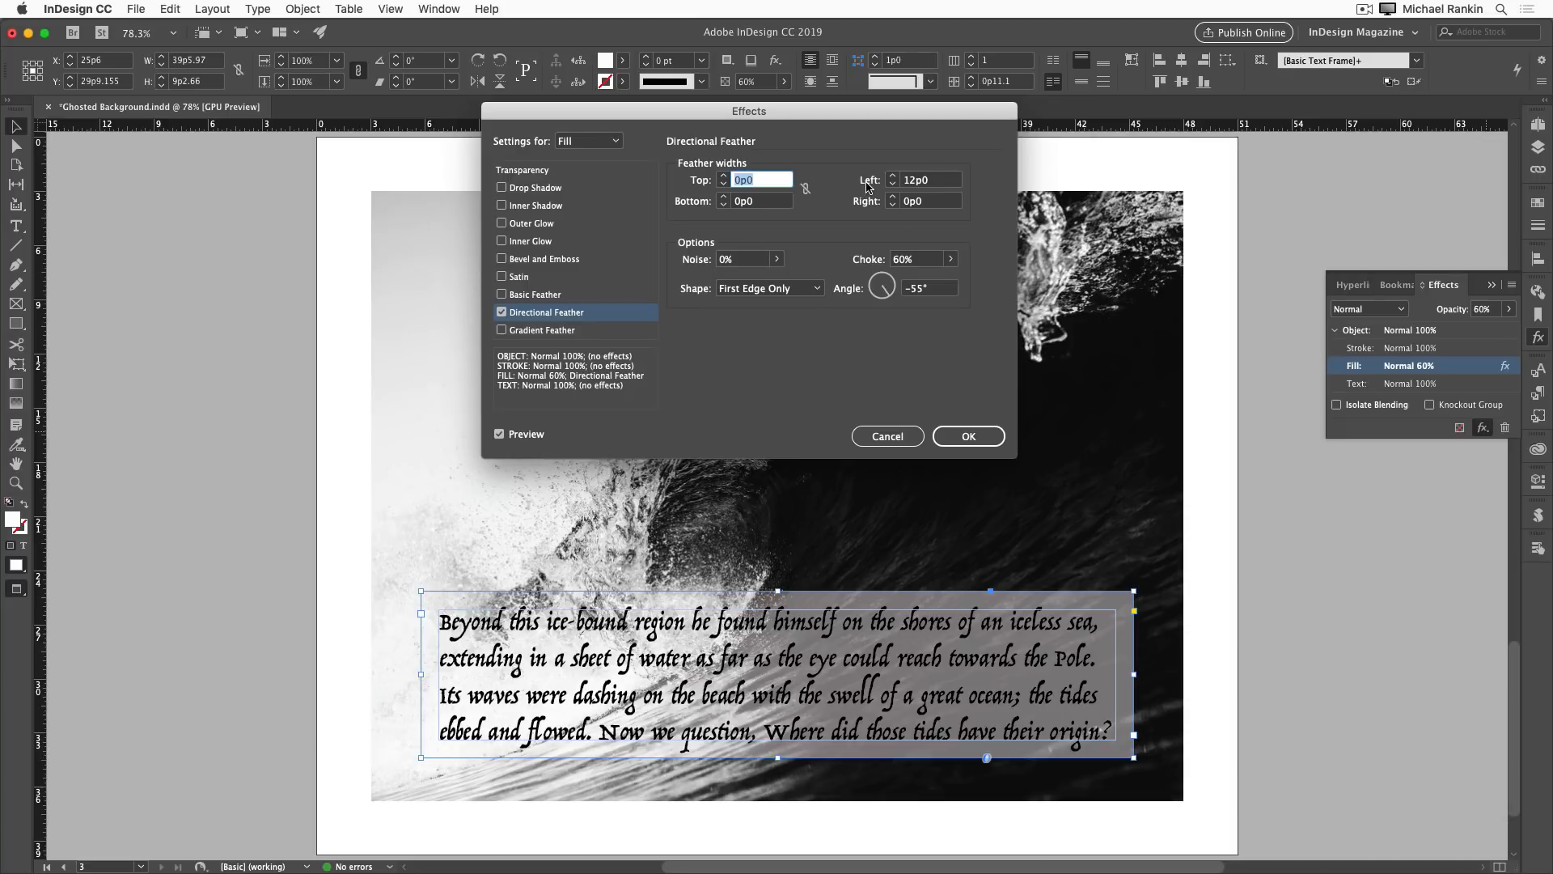
click(913, 259)
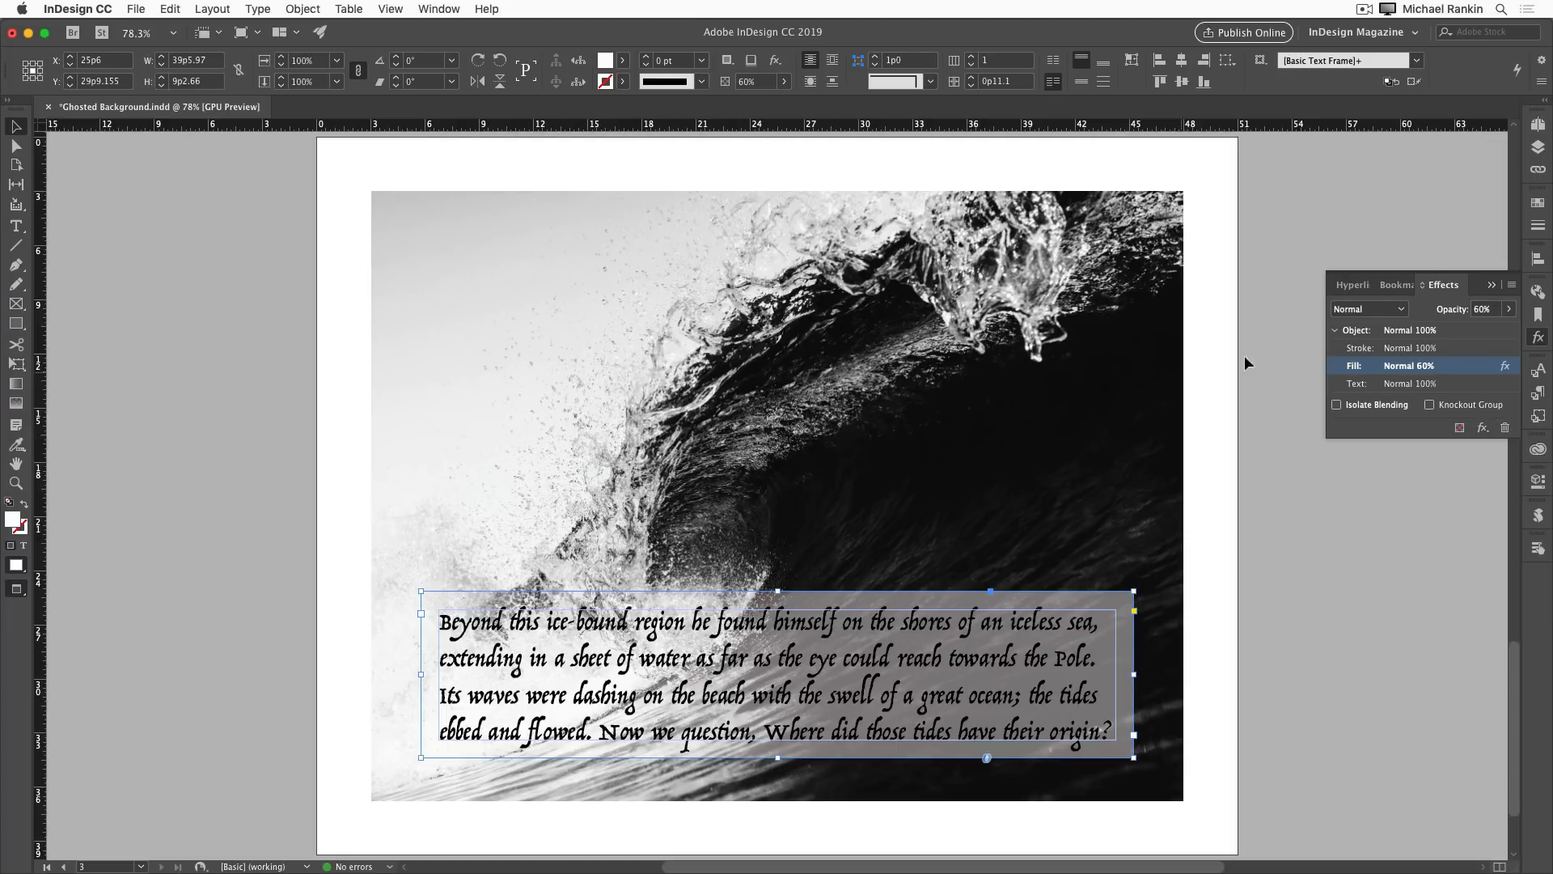
click(1484, 307)
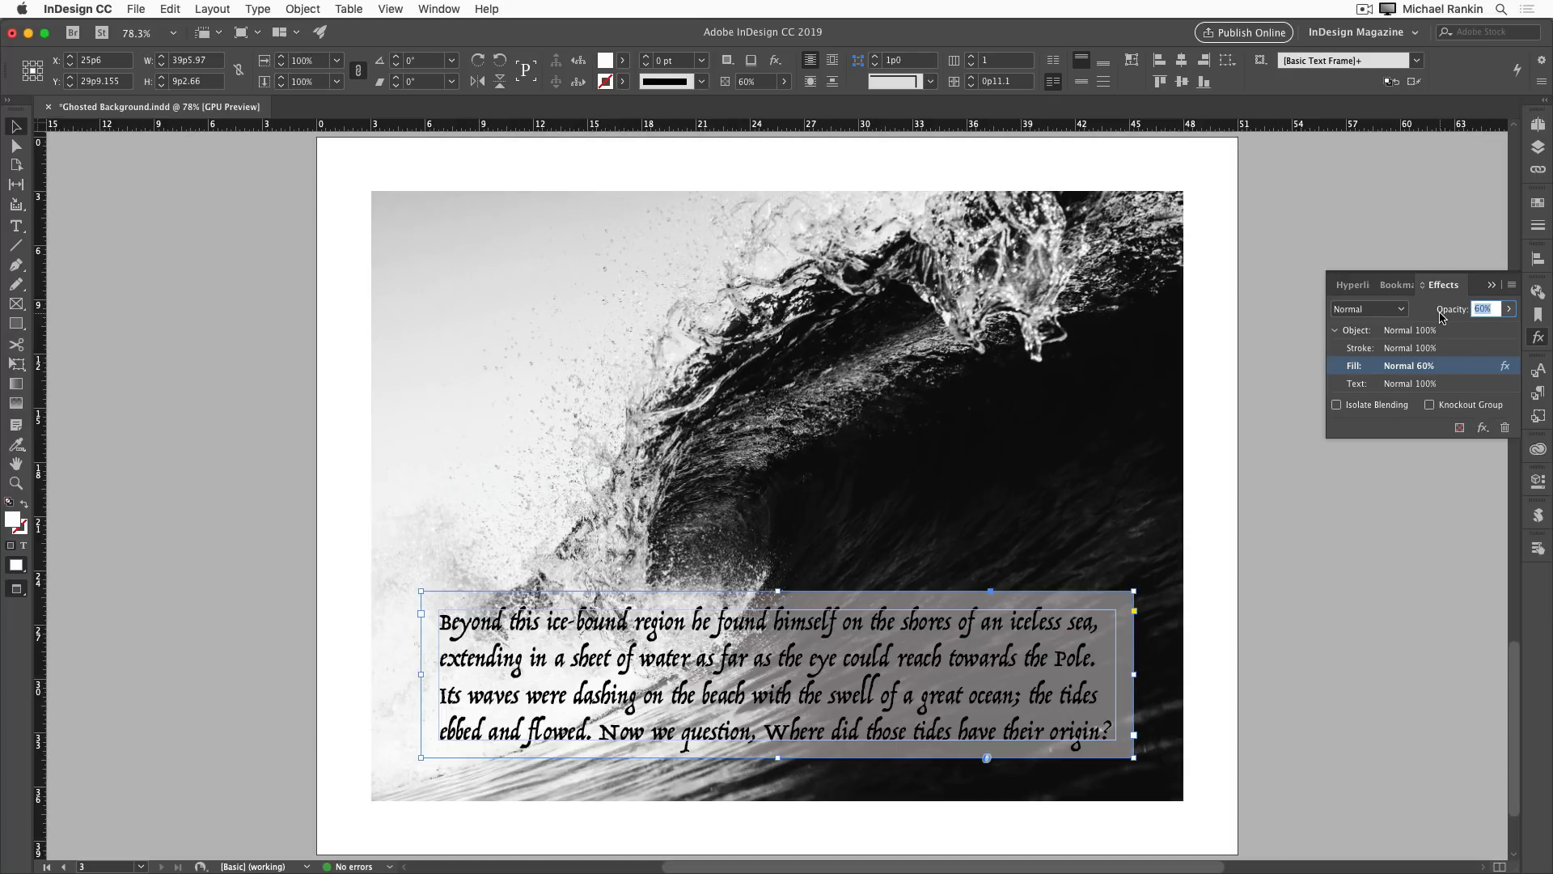
text(100)
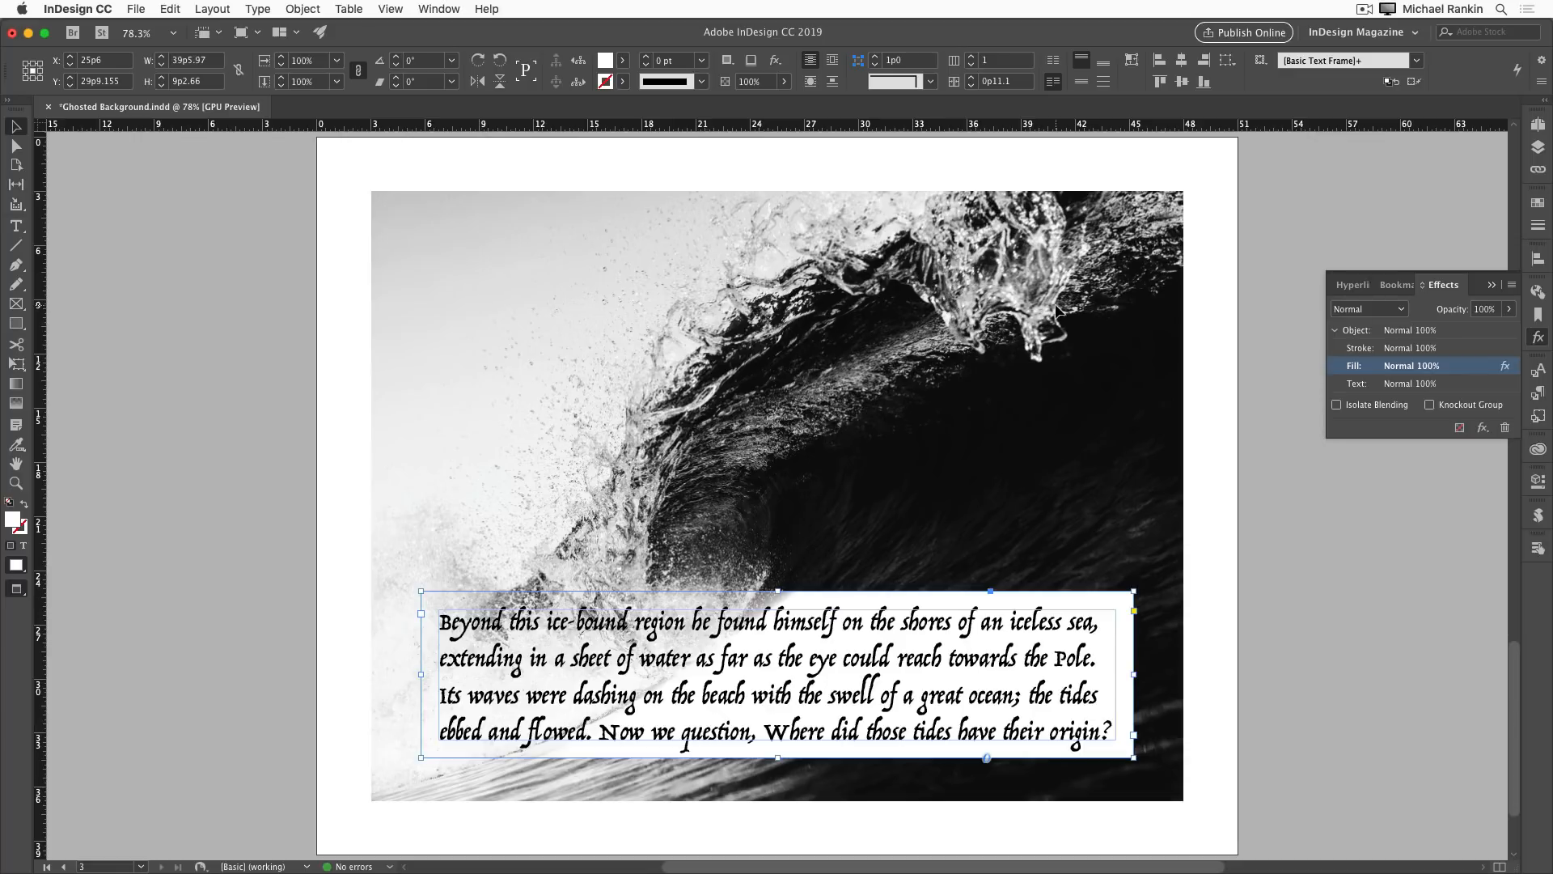
click(1486, 309)
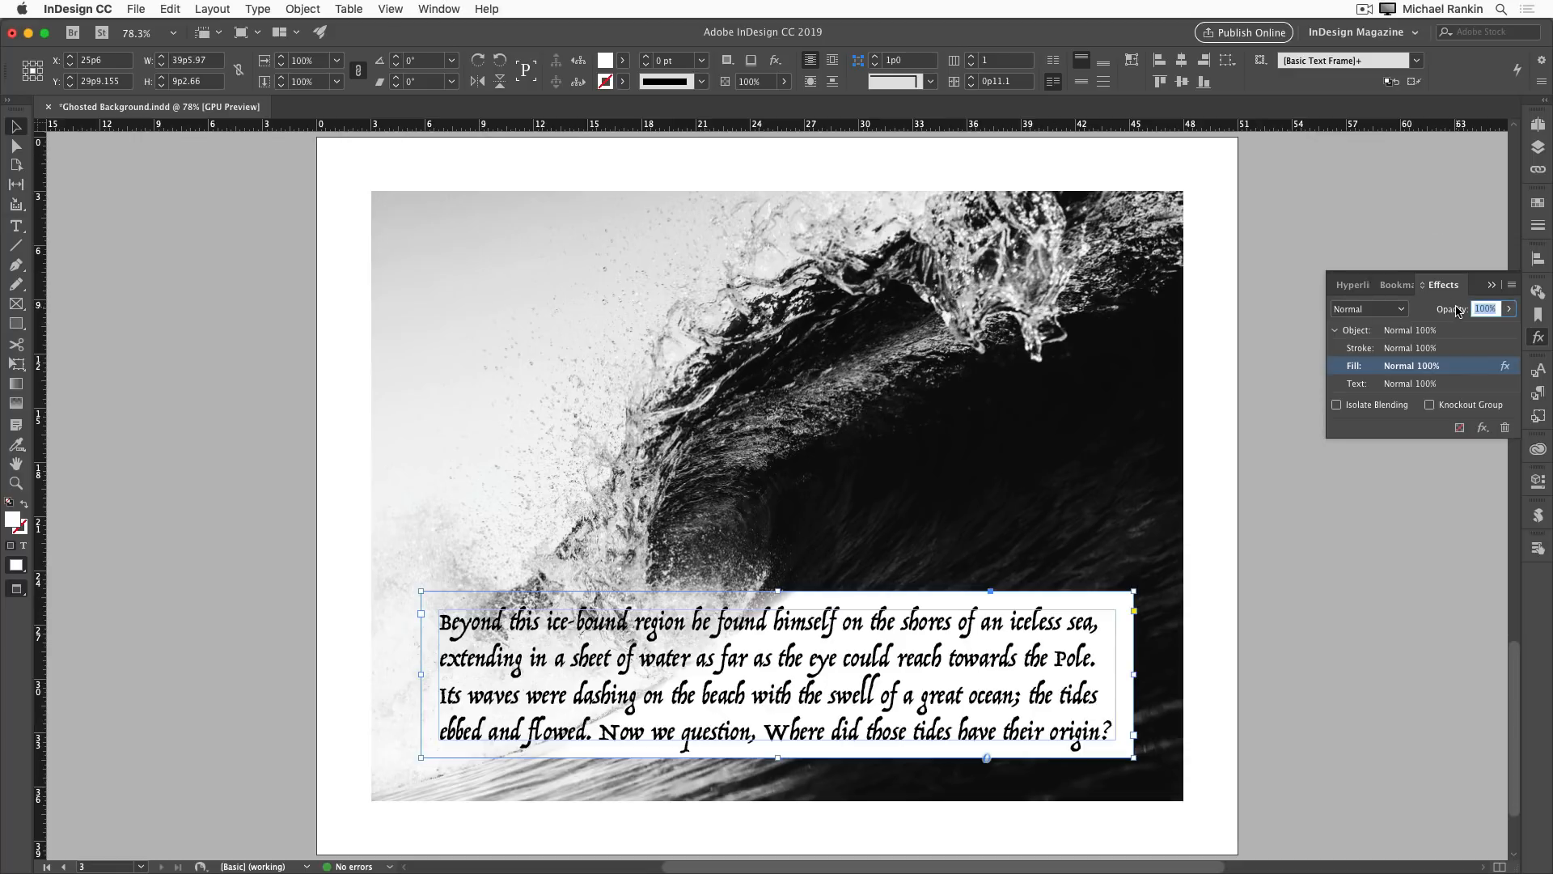
text(60)
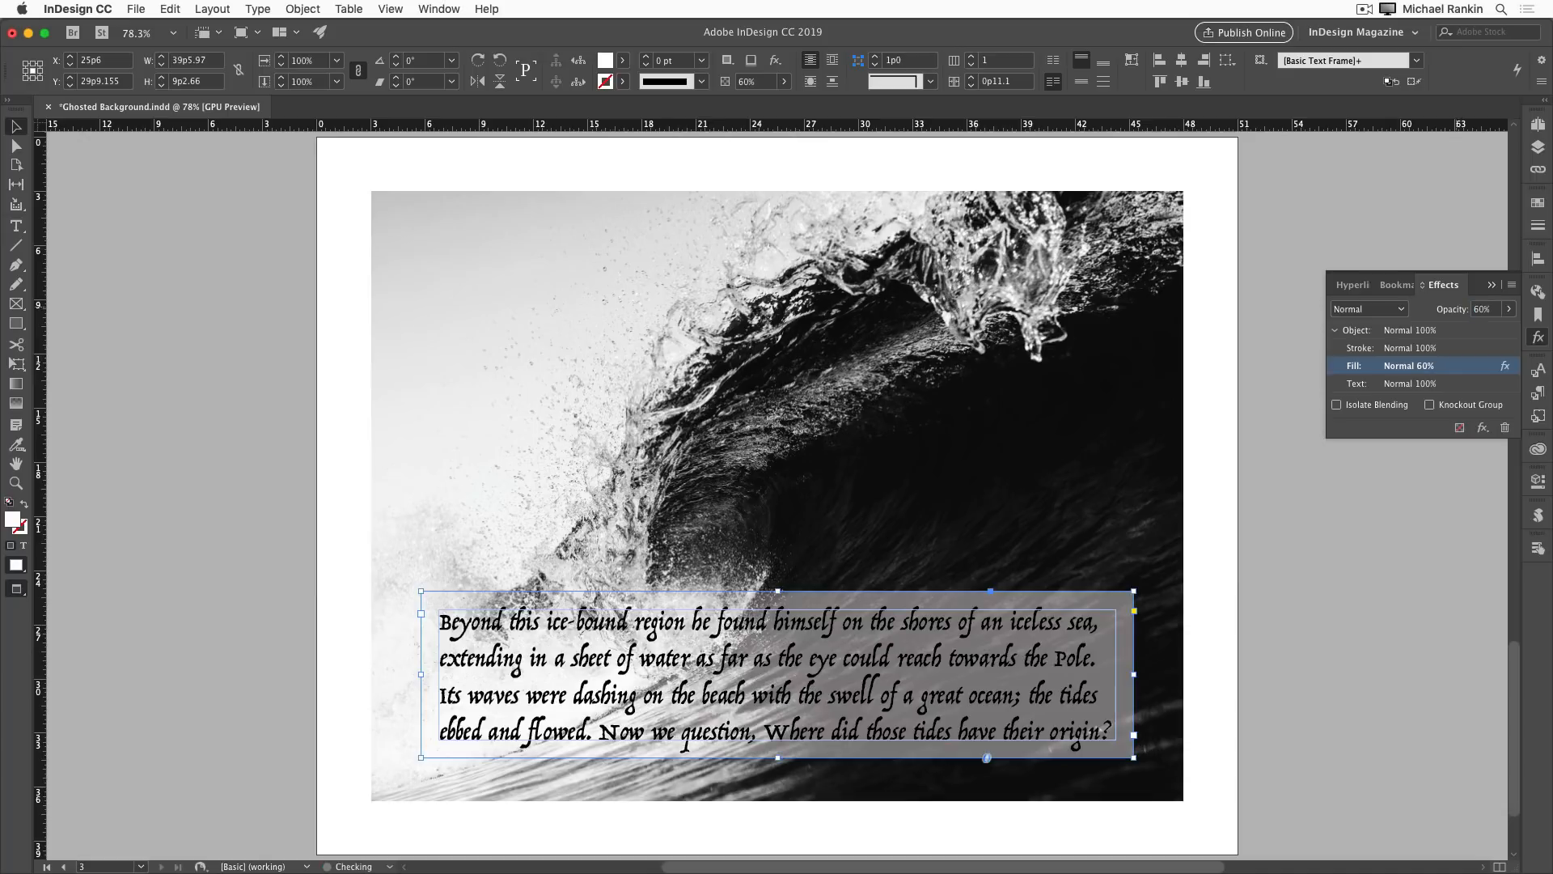